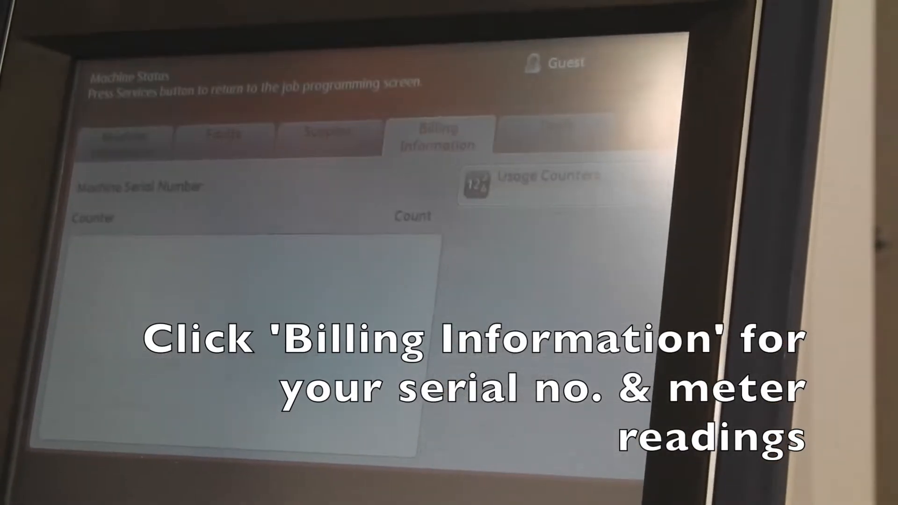
- View the serial number and billing meter readings, then the toner supply levels
click(438, 138)
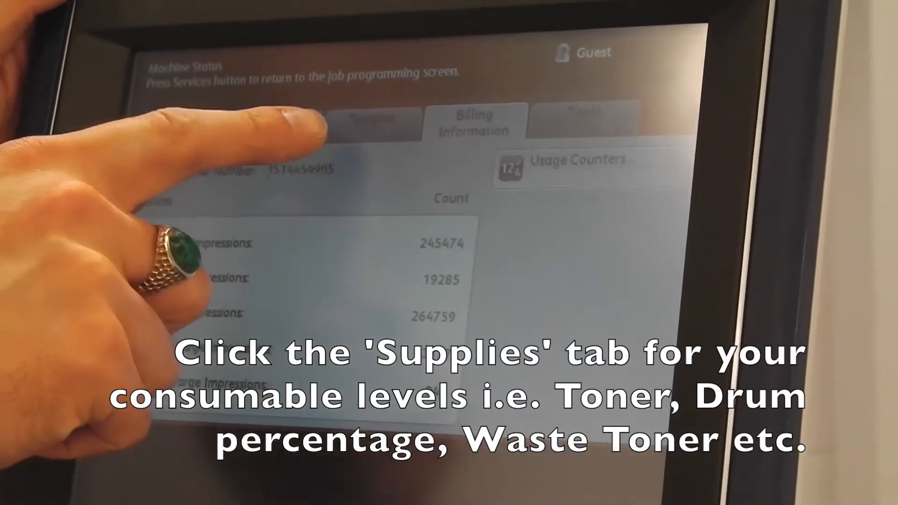
click(372, 121)
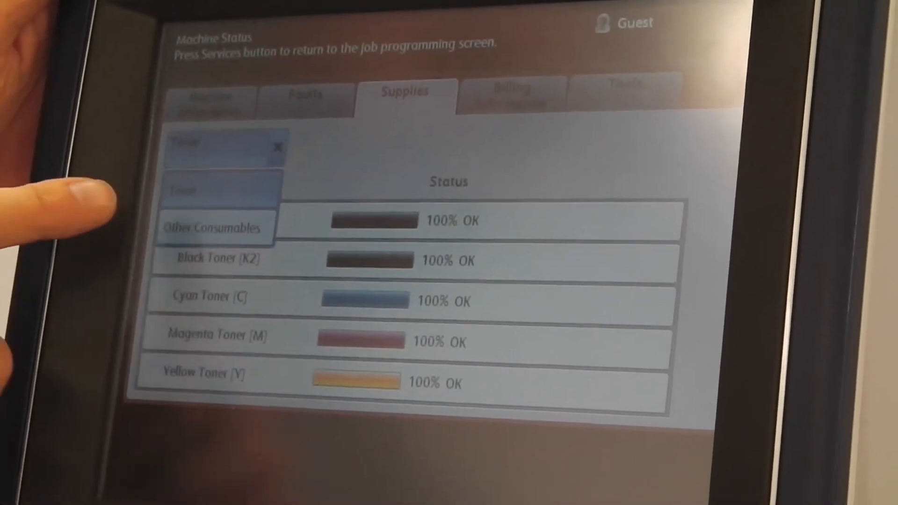
- Show Other Consumables: drum cartridges at 64%, 87%, 48%, 62% and waste toner OK
click(216, 227)
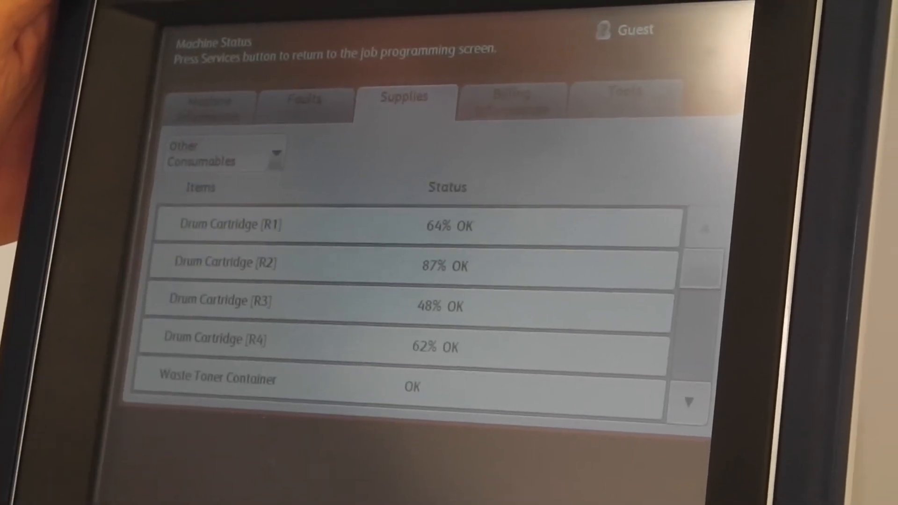